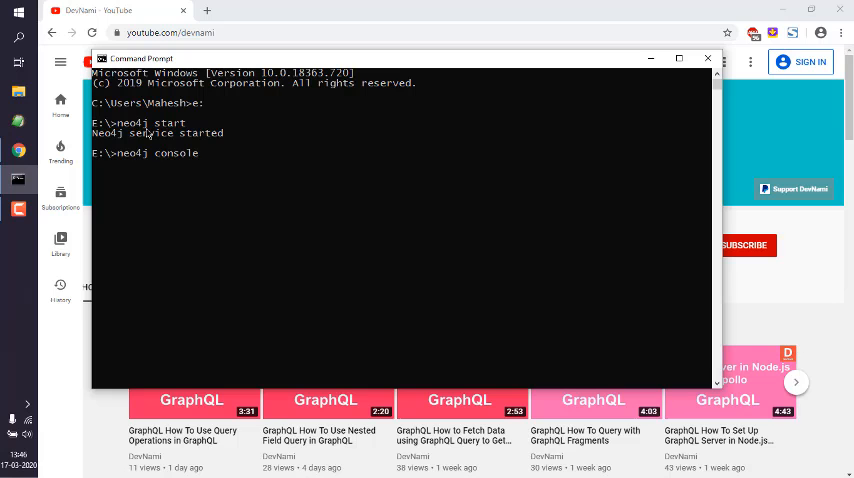
{"action": "mouse_move", "coordinate": [175, 132]}
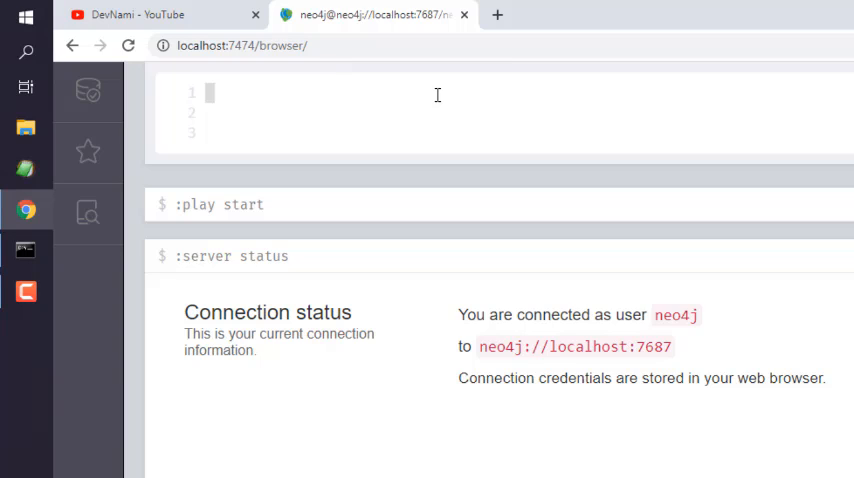
Type the Cypher query 'MATCH(n) DETACH DELETE n' into the editor across three lines.
{"action": "type", "text": "MATC"}
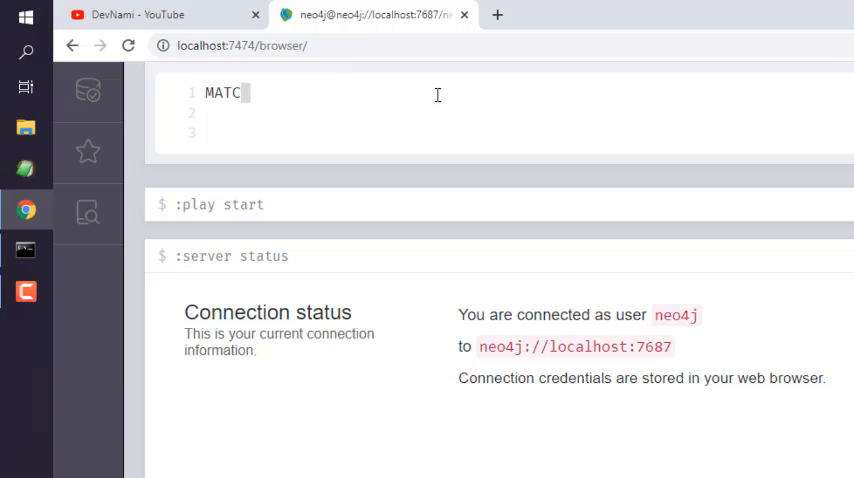
{"action": "type", "text": "H(n)"}
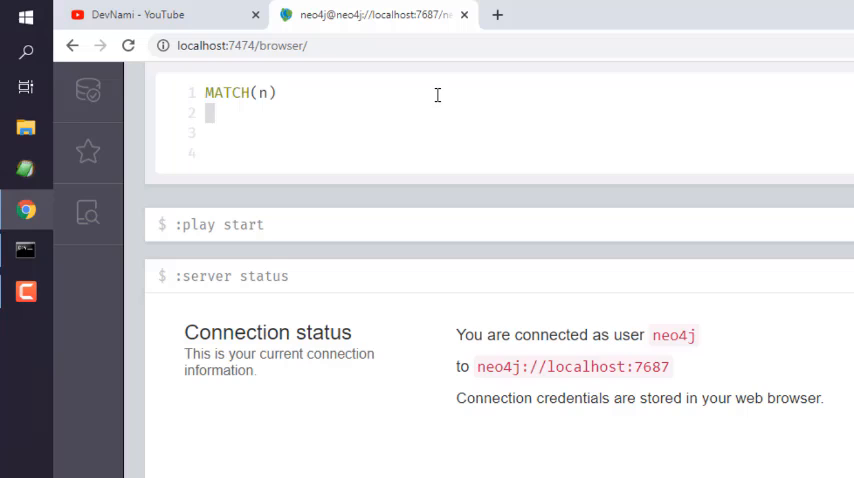
{"action": "type", "text": "DE"}
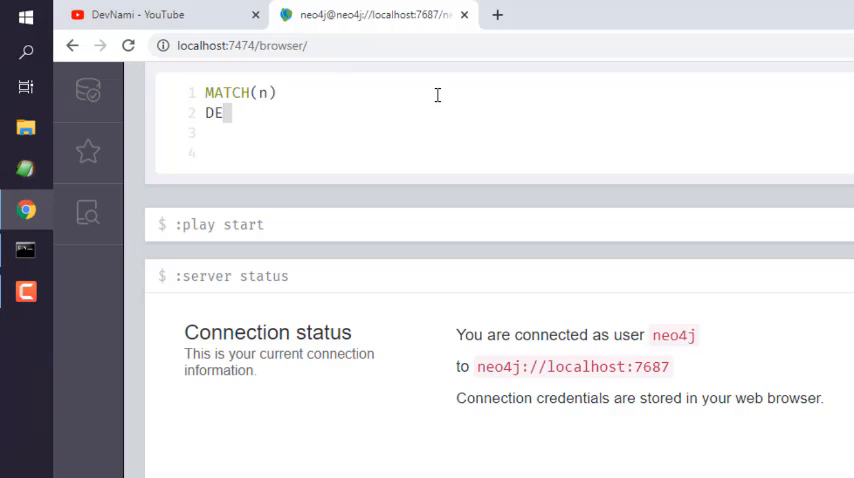
{"action": "type", "text": "TACH"}
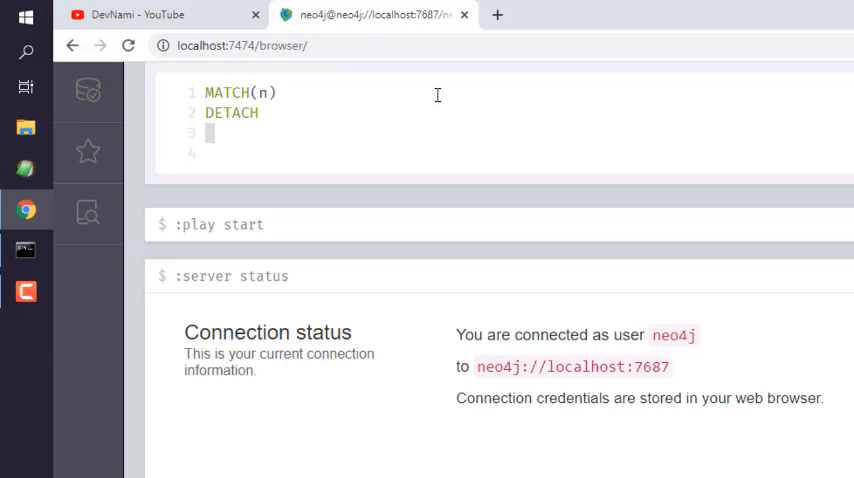
{"action": "type", "text": "DELETE"}
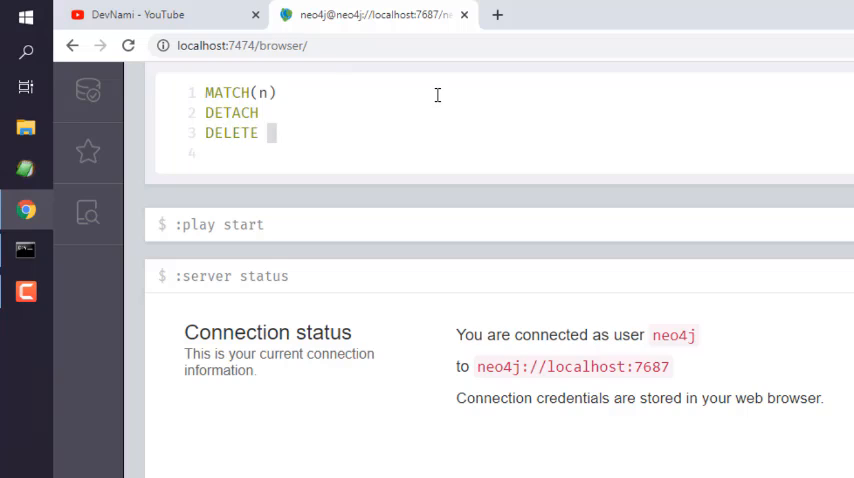
{"action": "type", "text": "n"}
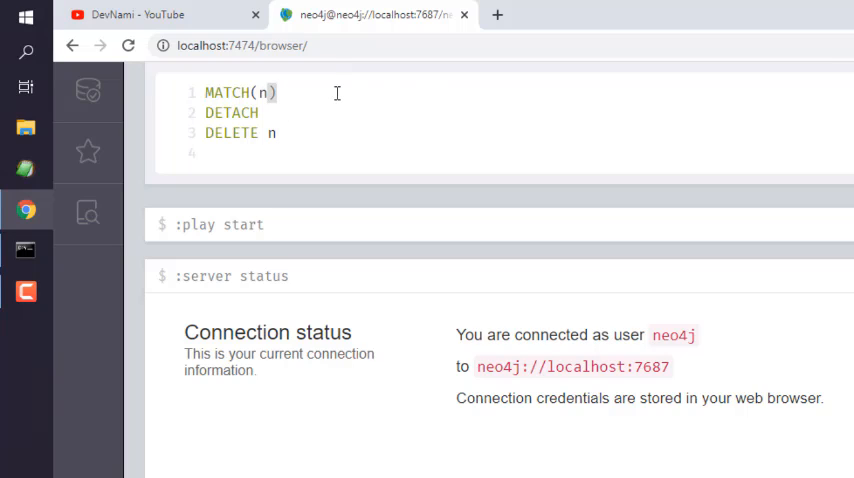
Restrict the match to the country label, making it MATCH(n:country) DETACH DELETE n.
{"action": "type", "text": ":"}
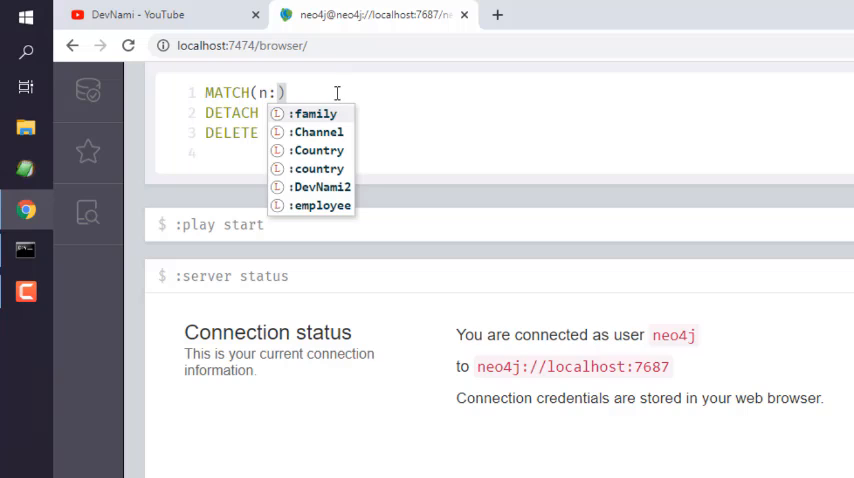
{"action": "type", "text": "country"}
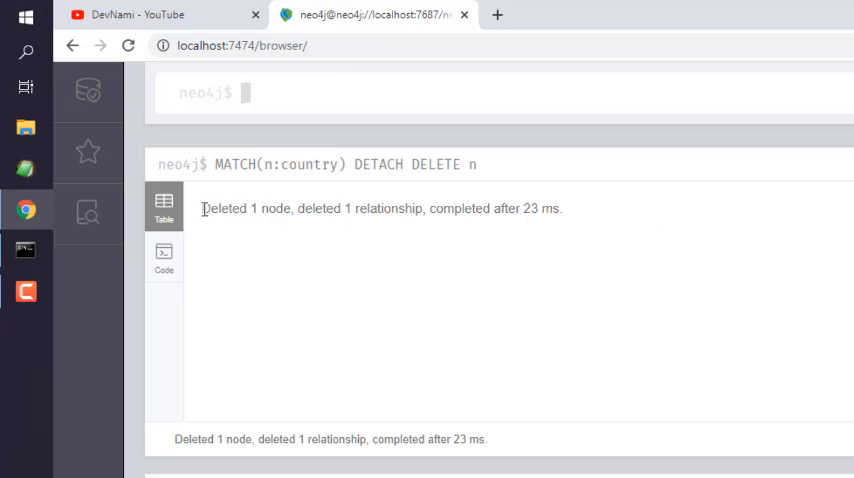
{"action": "double_click", "coordinate": [224, 208]}
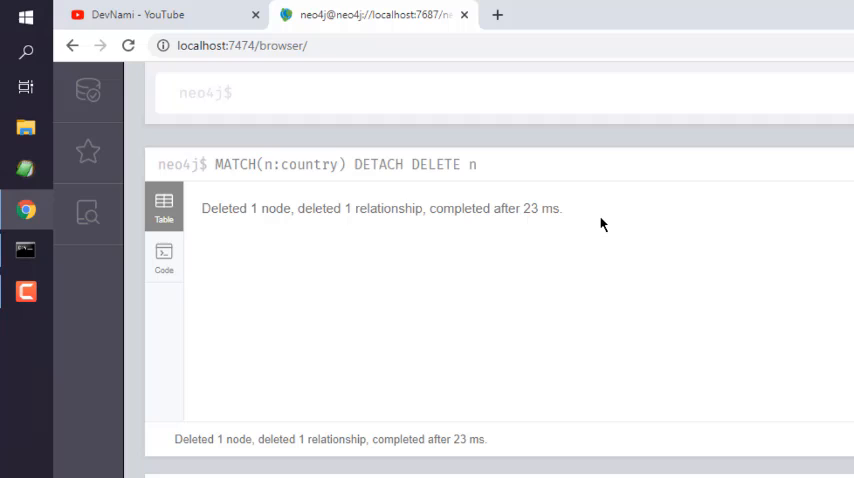
{"action": "mouse_move", "coordinate": [585, 222]}
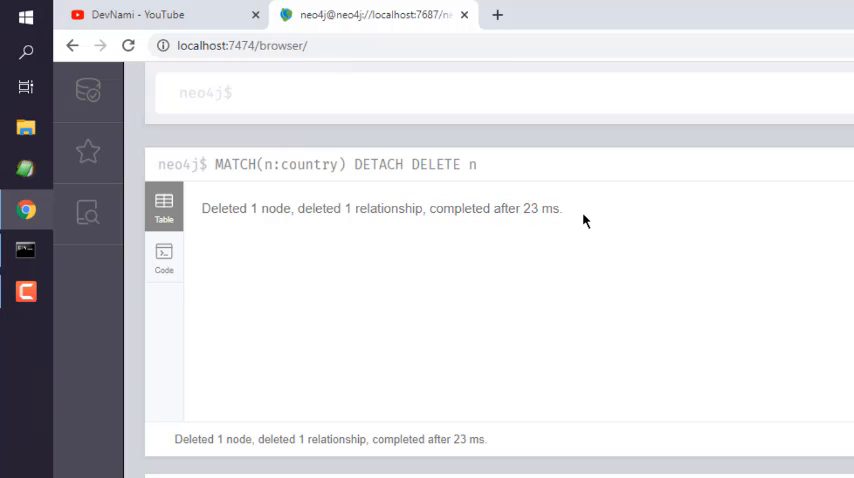